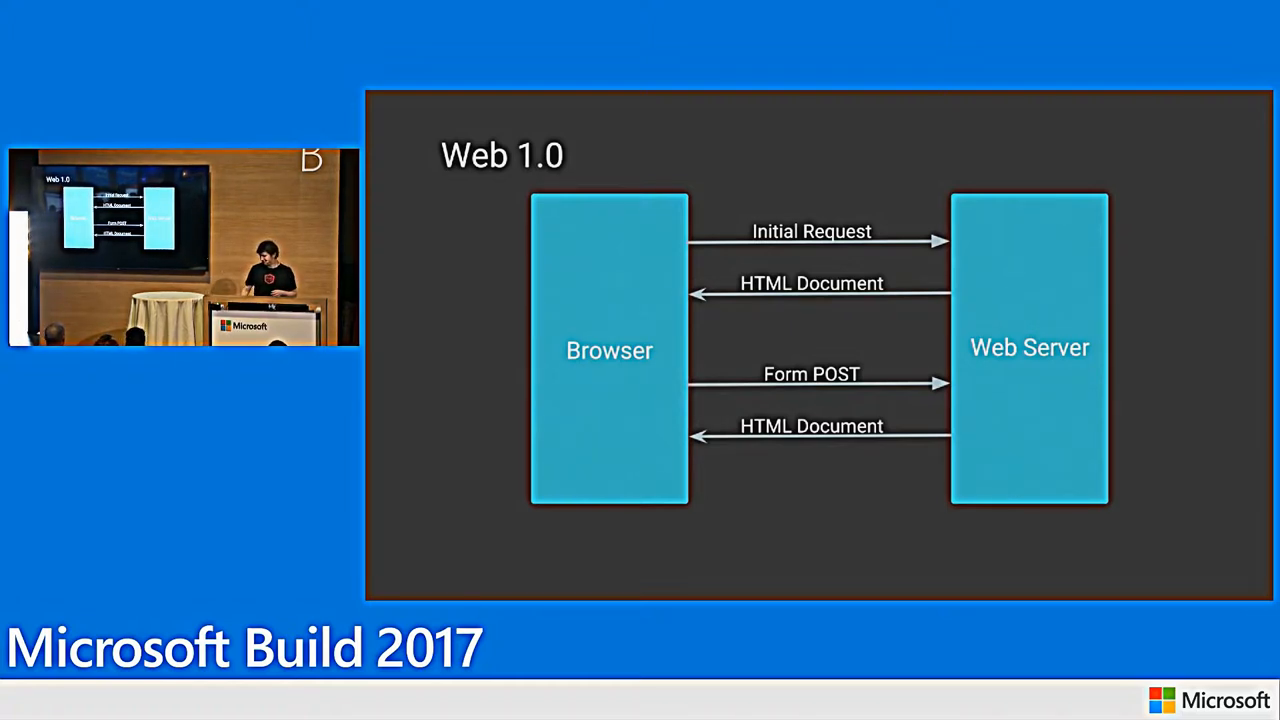
key(right)
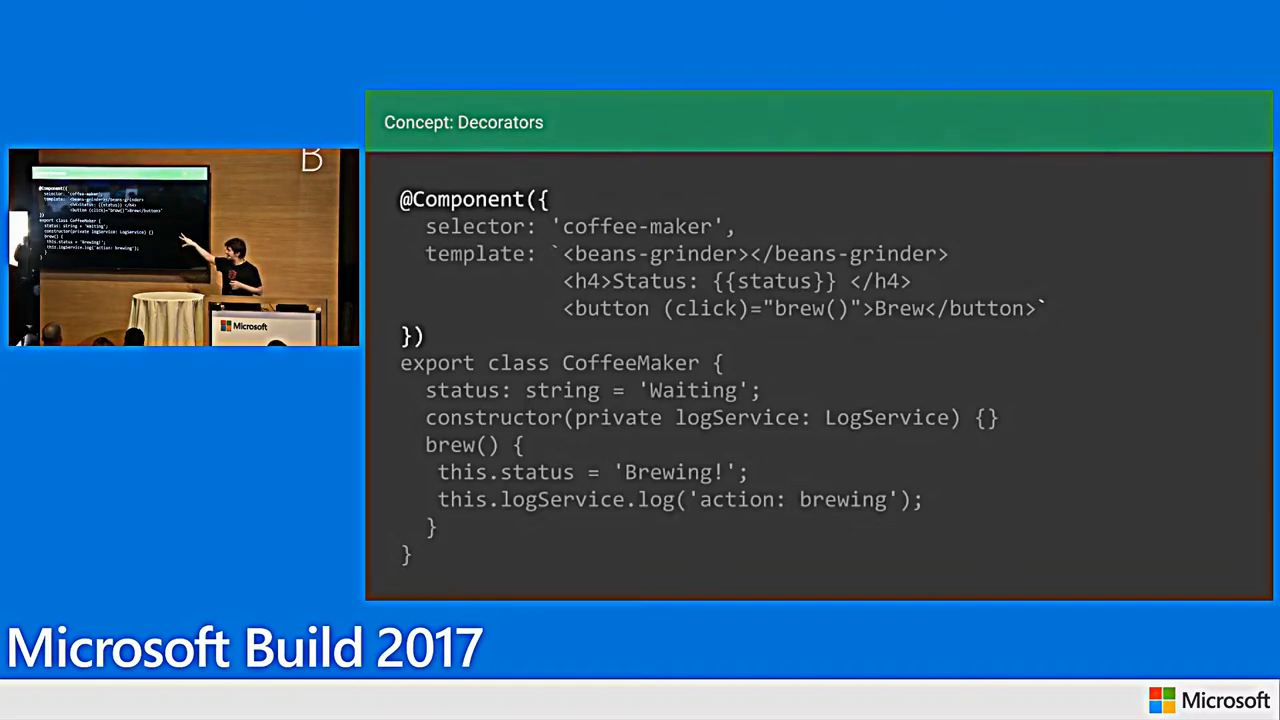
mouse_move(444, 160)
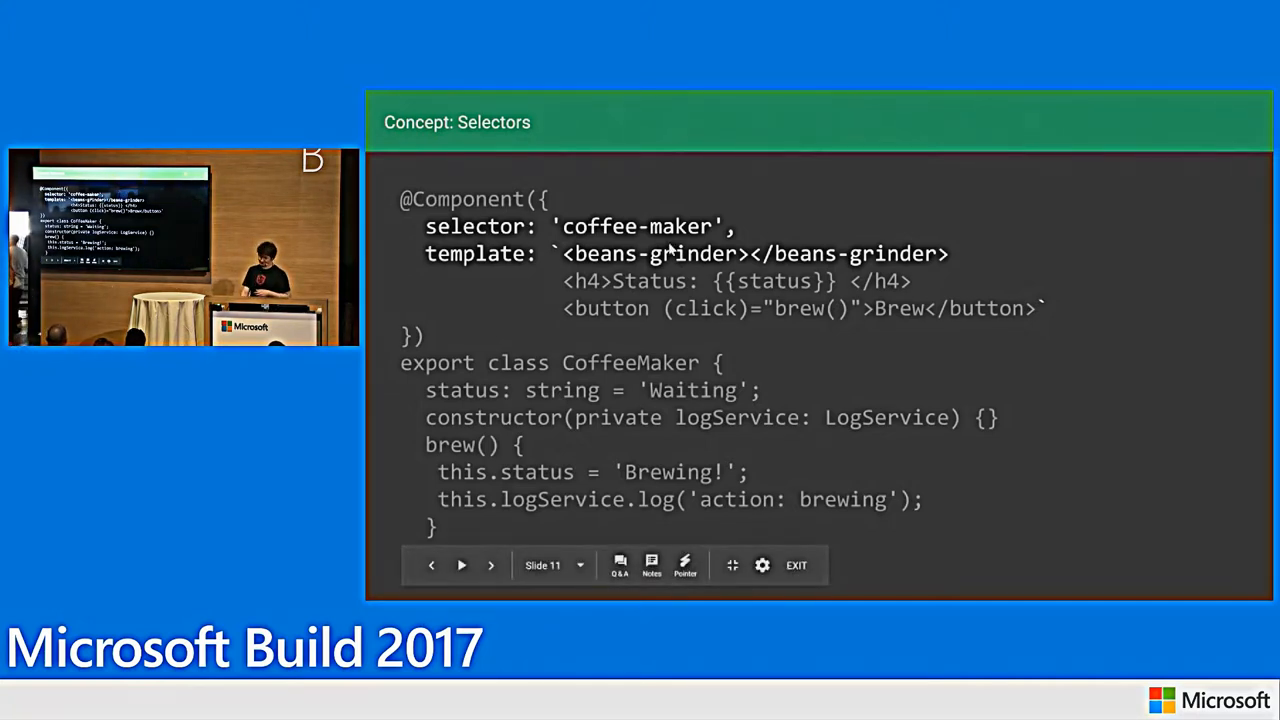
click(492, 564)
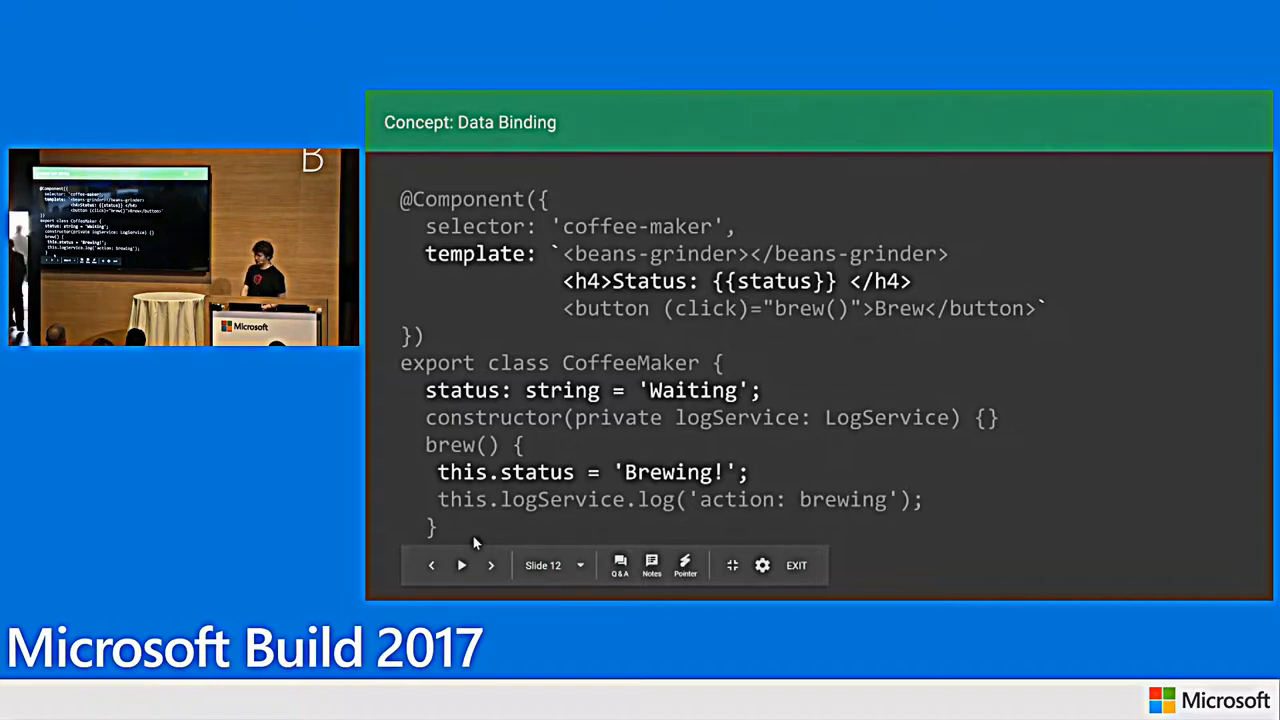
click(490, 564)
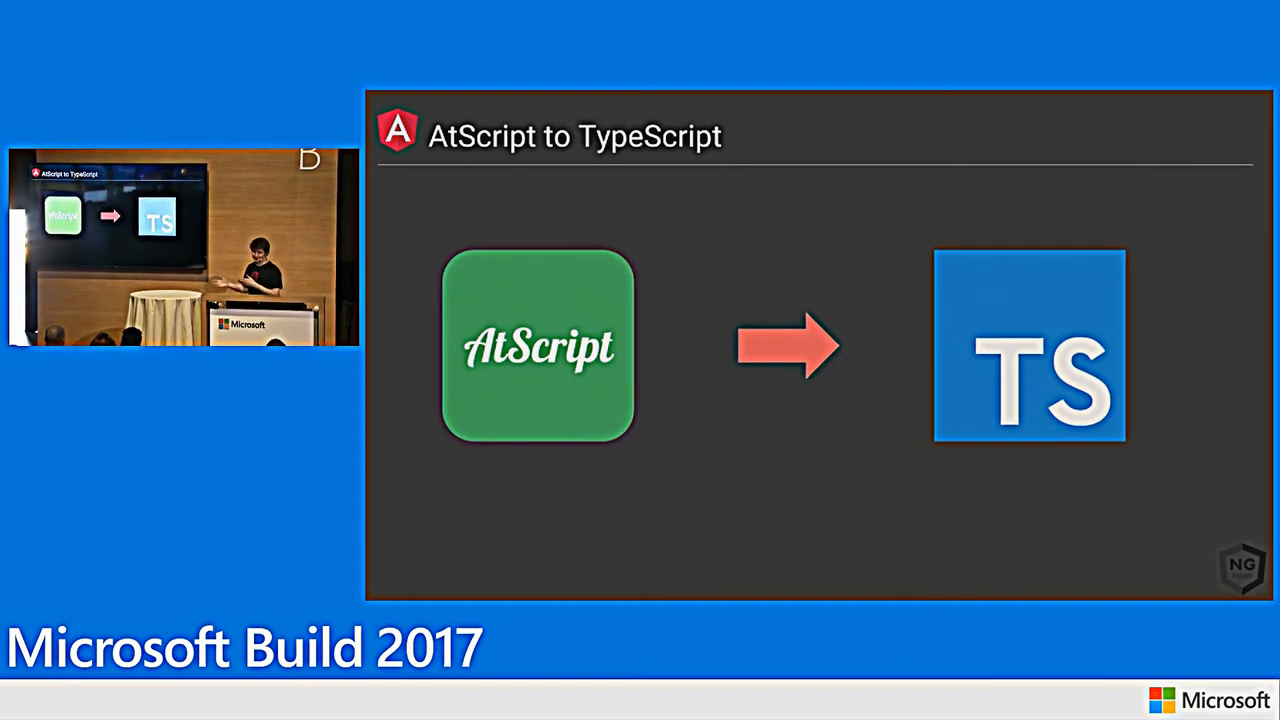
key(Right)
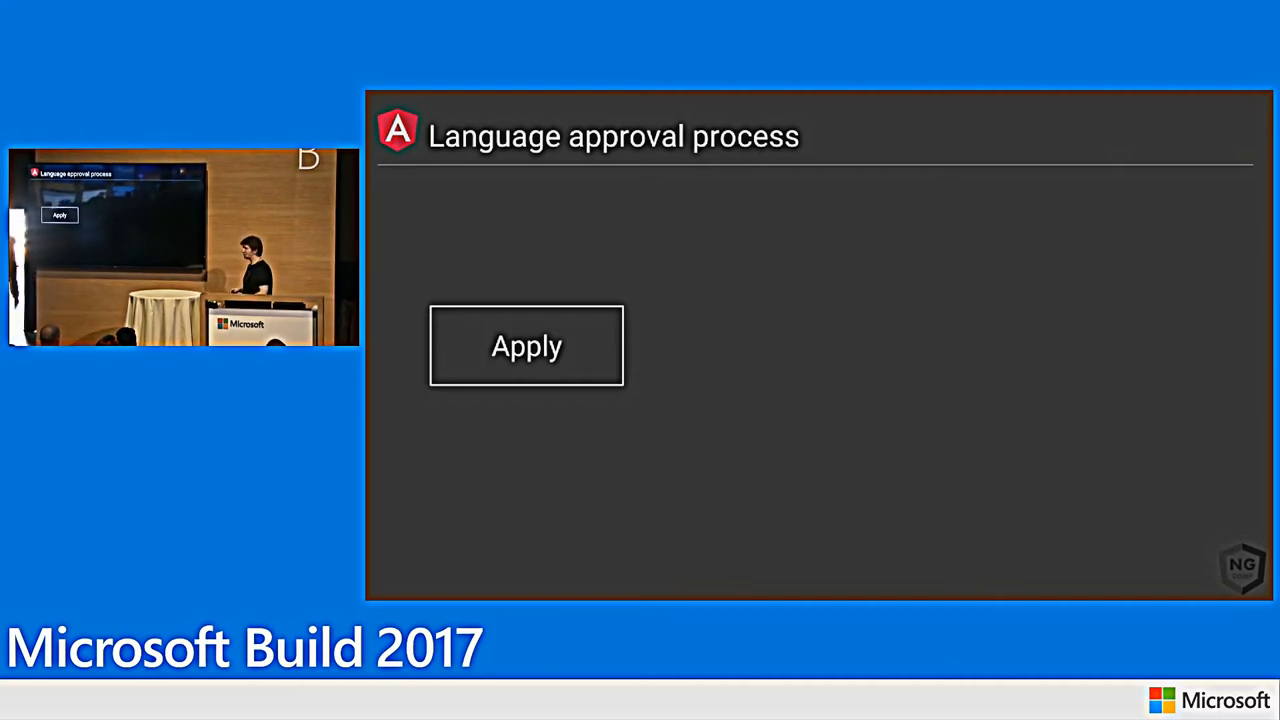
click(528, 344)
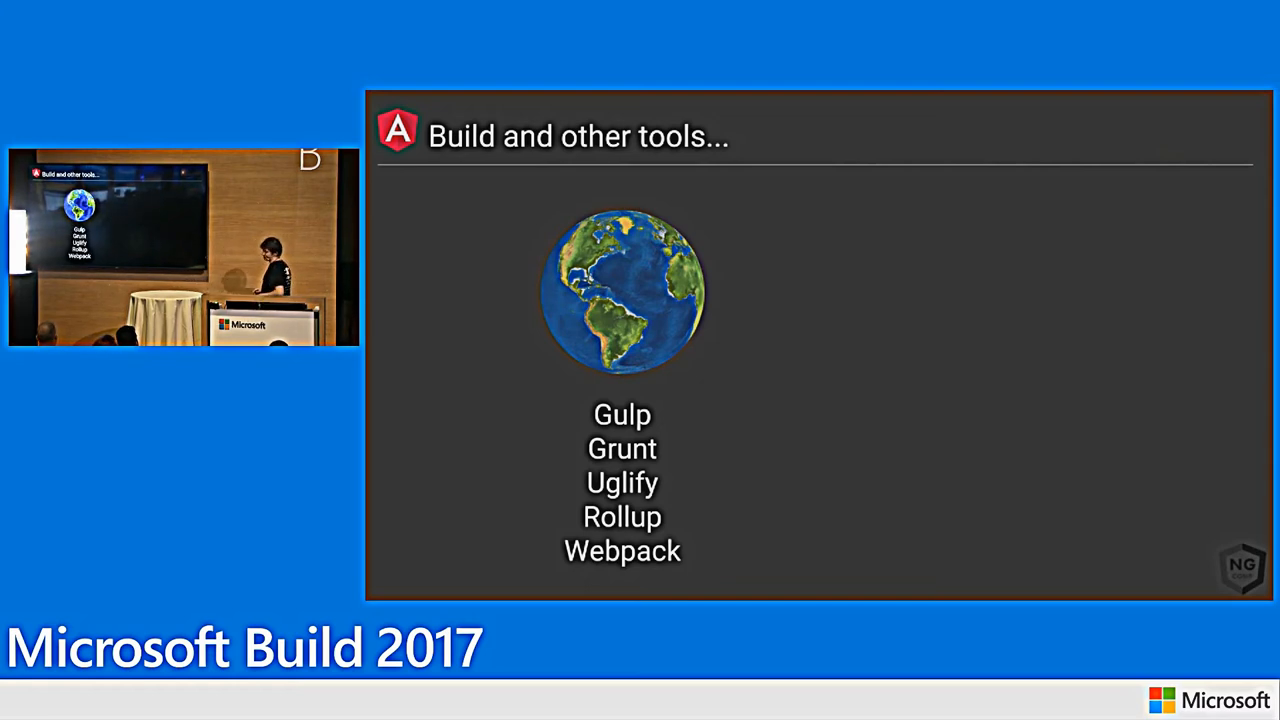
key(Right)
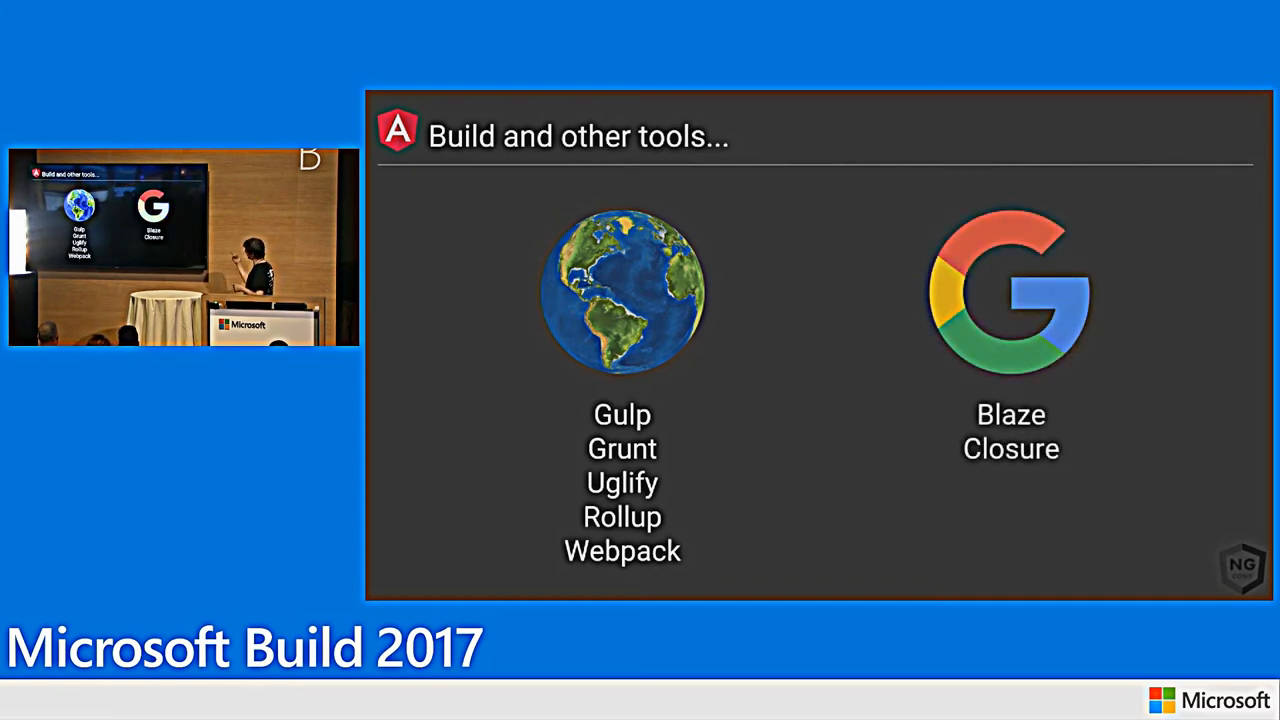